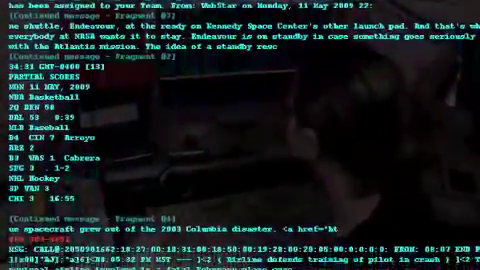
scroll(down, 3)
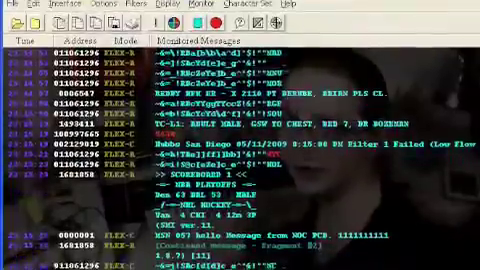
scroll(down, 3)
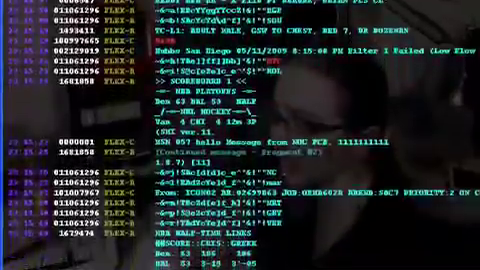
scroll(down, 3)
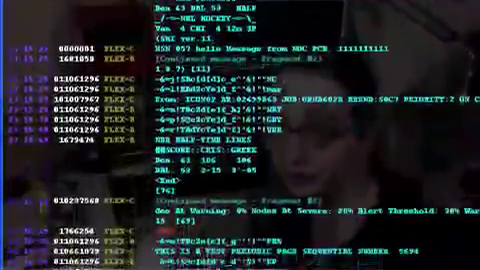